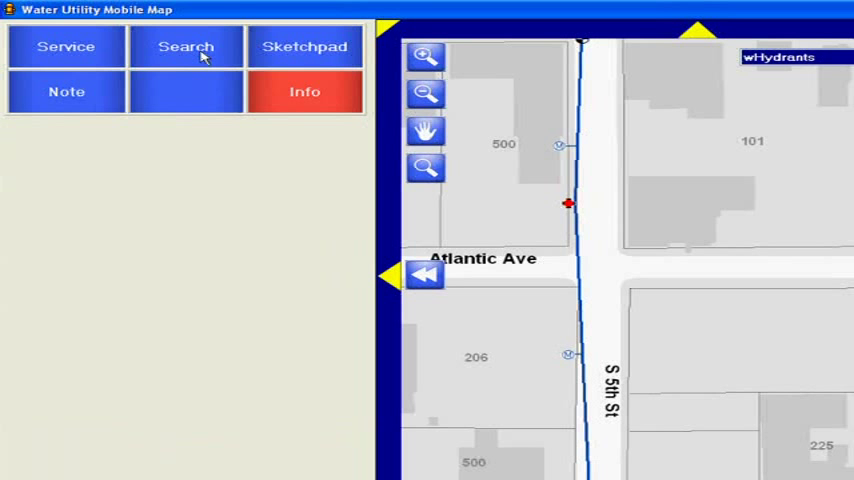
Step: Target the search at the wHydrants layer by Facility Identifier and start entering a value
click(186, 46)
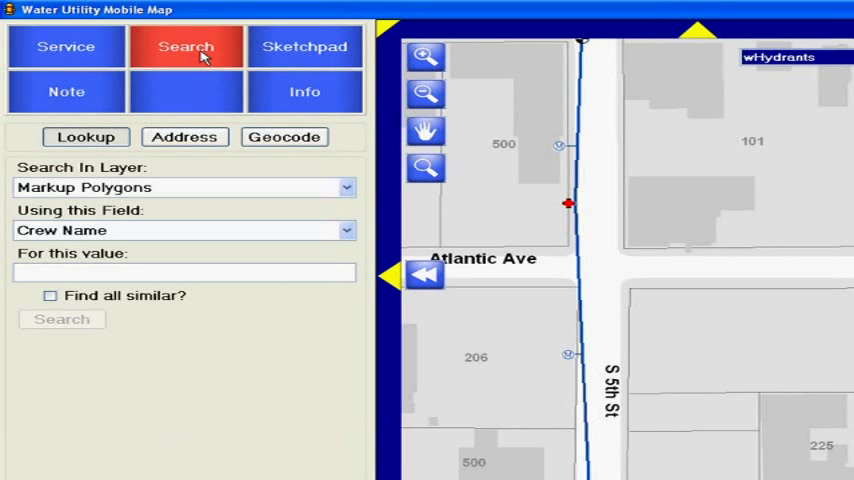
click(348, 188)
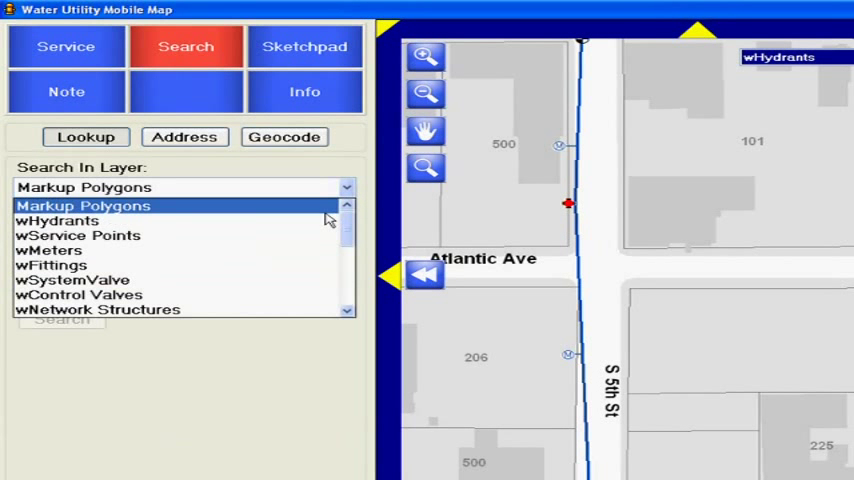
click(58, 220)
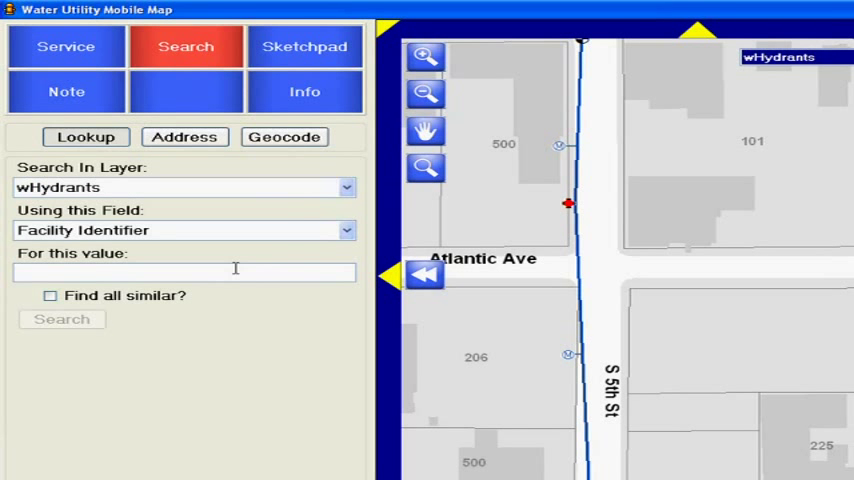
click(184, 272)
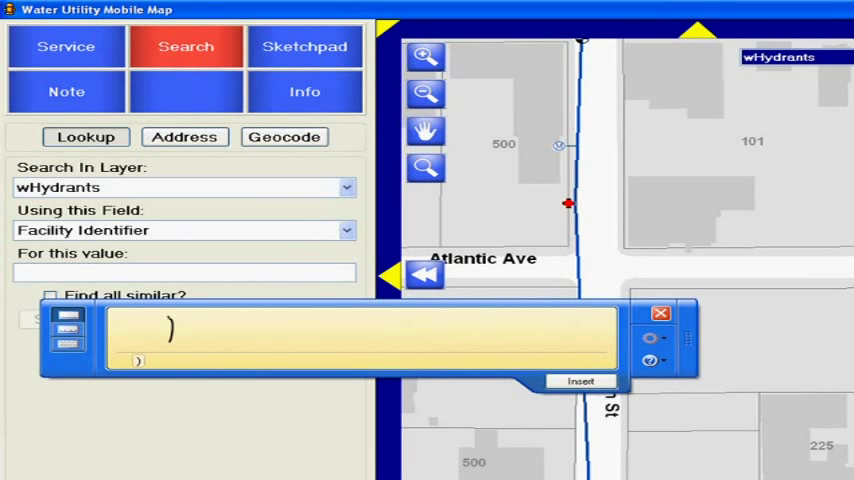
Step: Search for Facility Identifier value 1 with Find all similar ticked, returning 185 records
text(1)
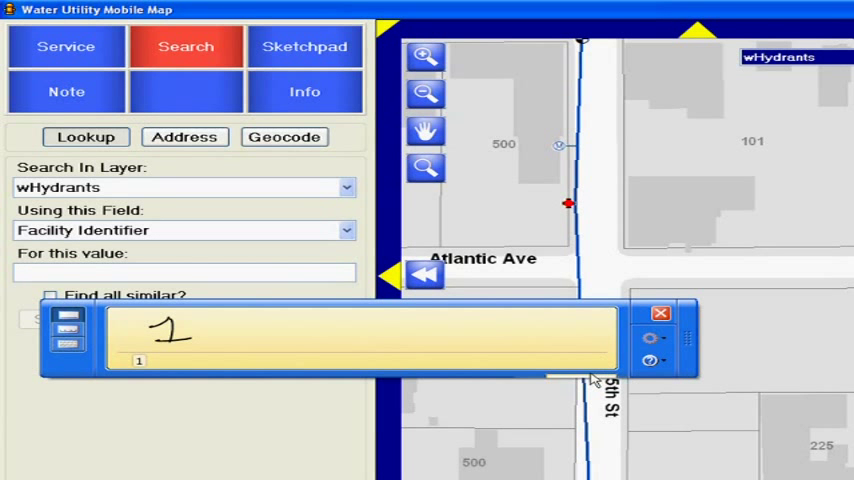
click(660, 312)
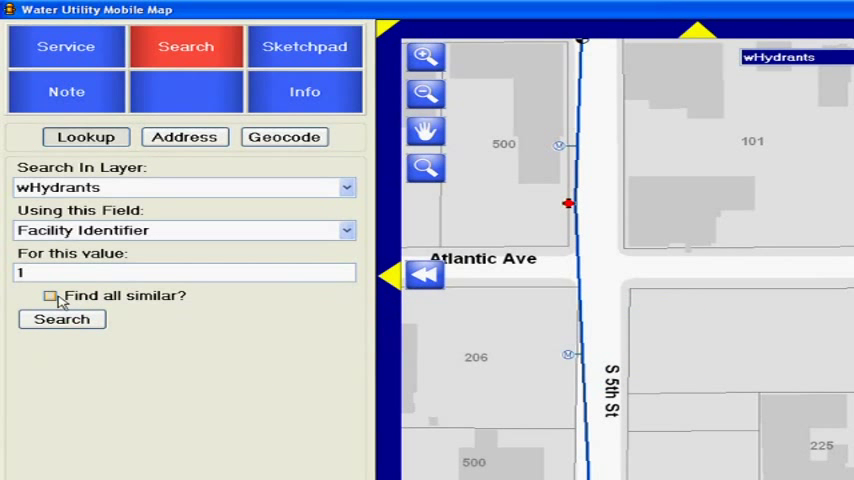
click(50, 296)
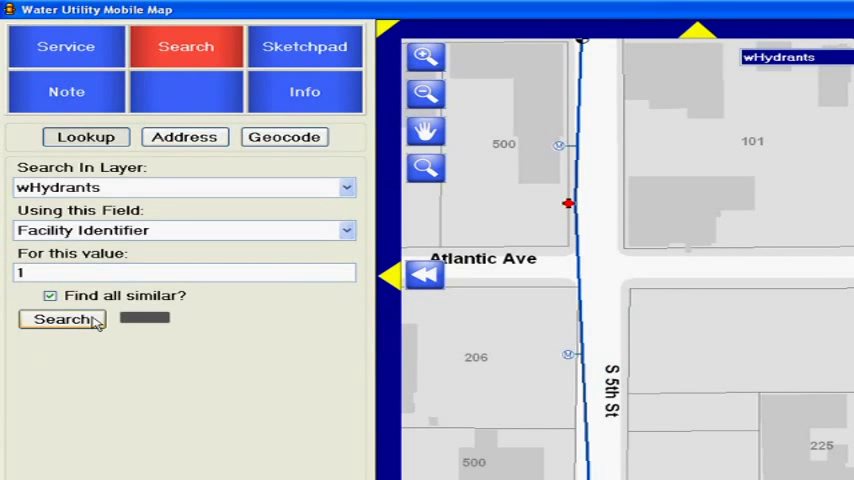
click(62, 318)
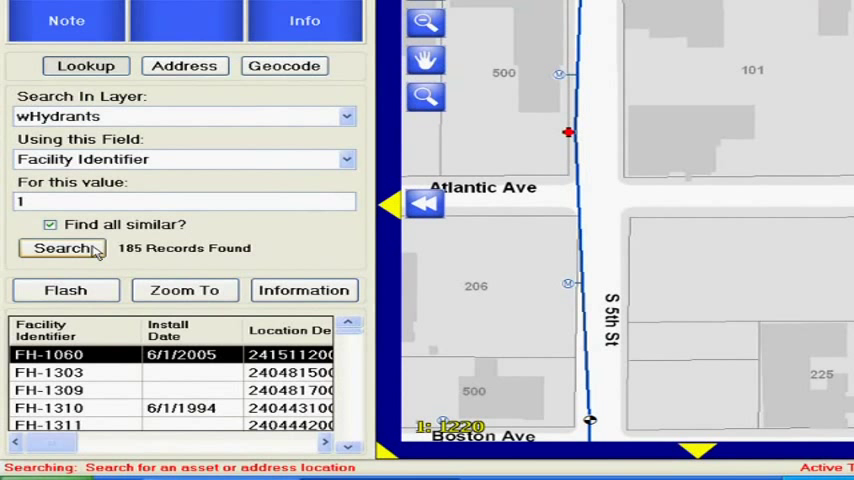
mouse_move(184, 290)
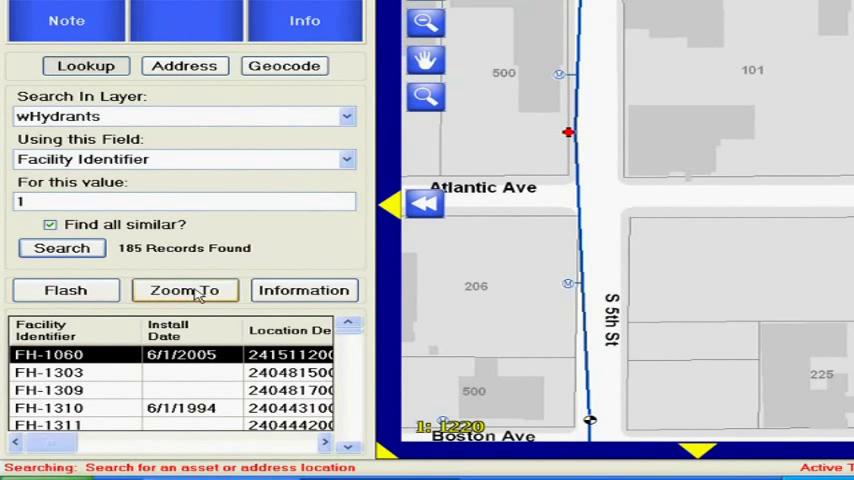
Step: Zoom to hydrant FH-1060 and load its details in the Info panel
click(184, 290)
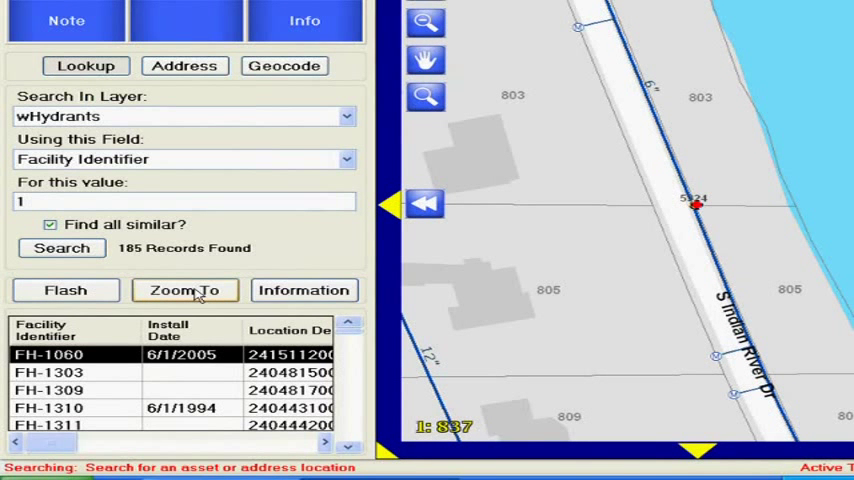
click(304, 20)
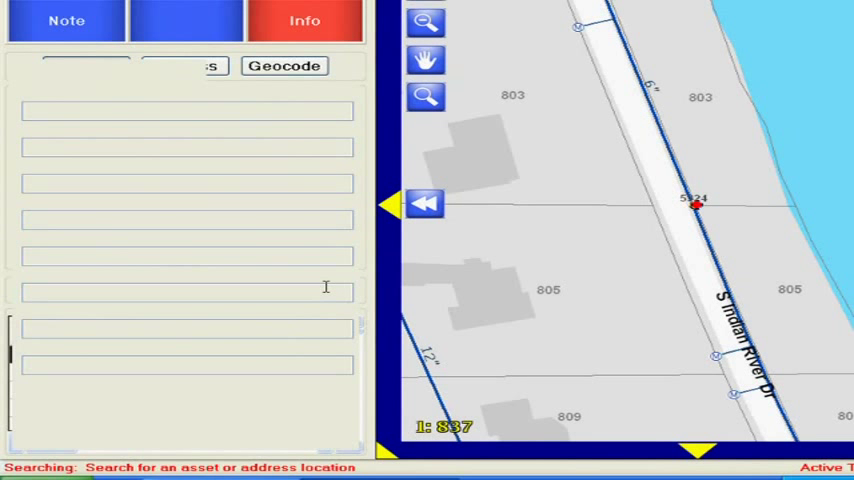